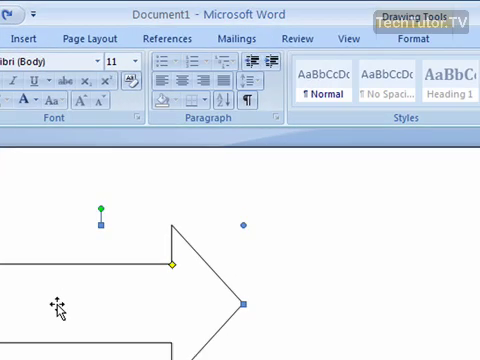
mouse_move(412, 40)
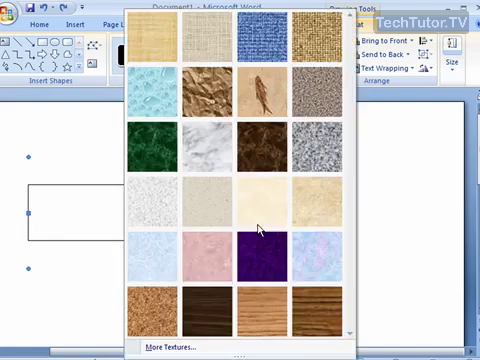
click(256, 200)
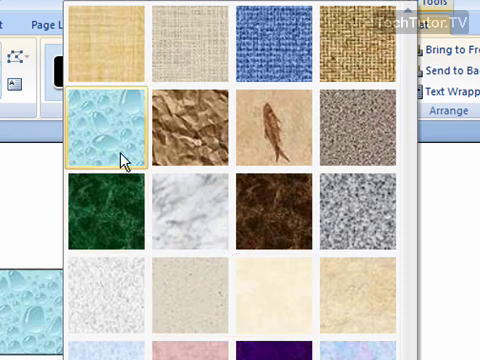
mouse_move(108, 124)
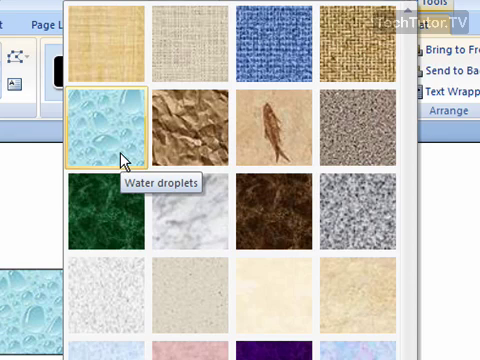